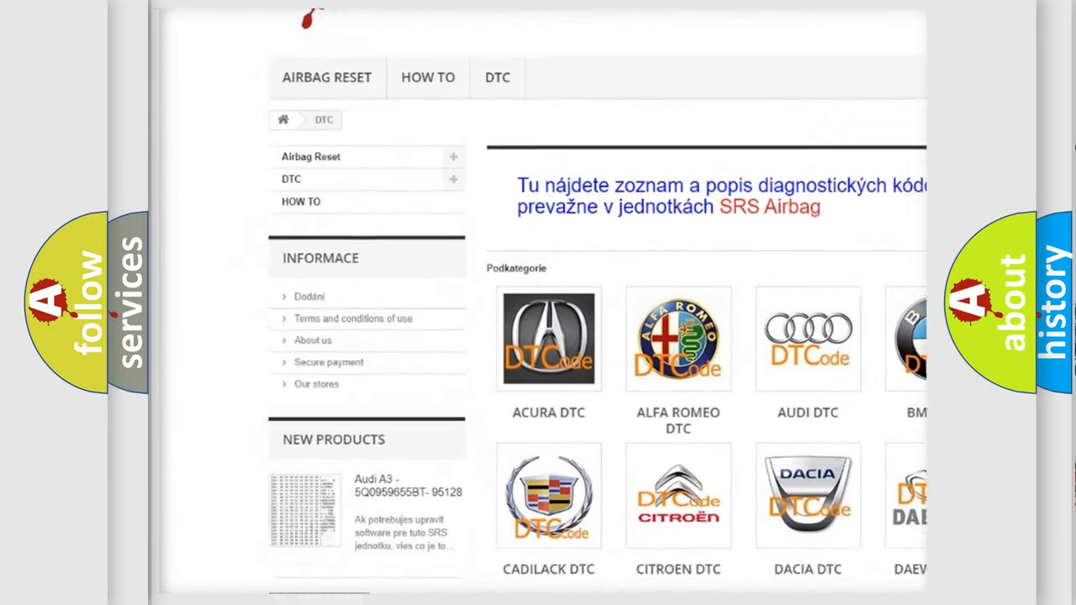
pyautogui.scroll(-3)
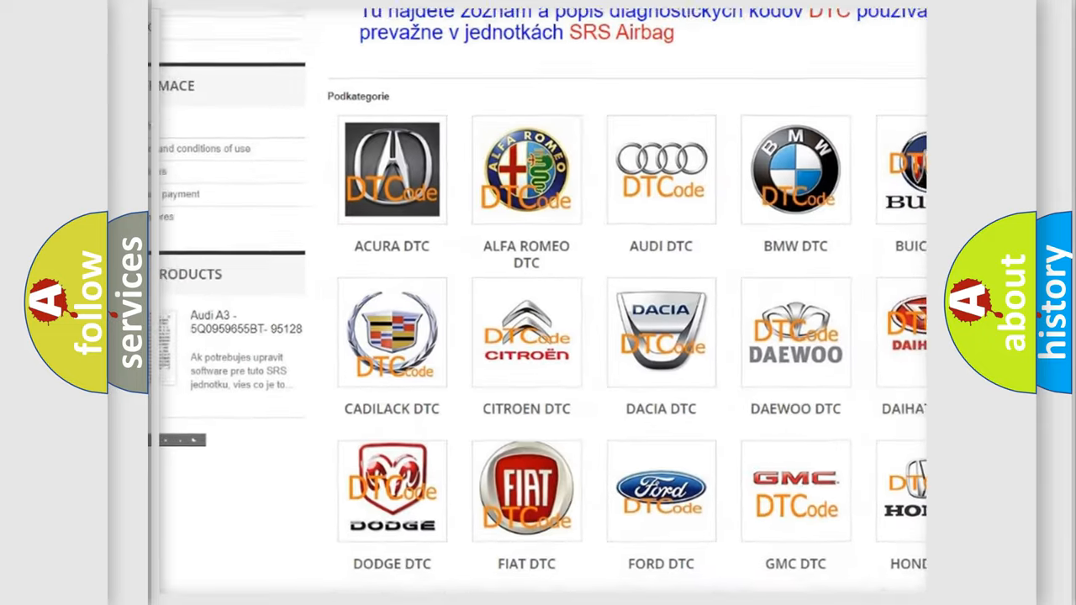
pyautogui.scroll(-3)
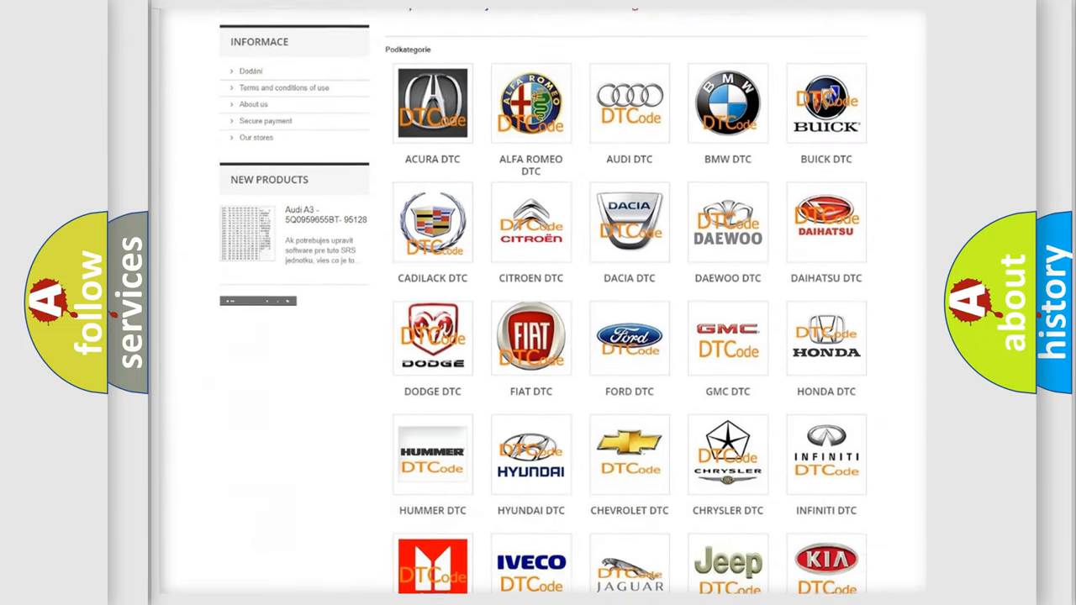
pyautogui.scroll(-3)
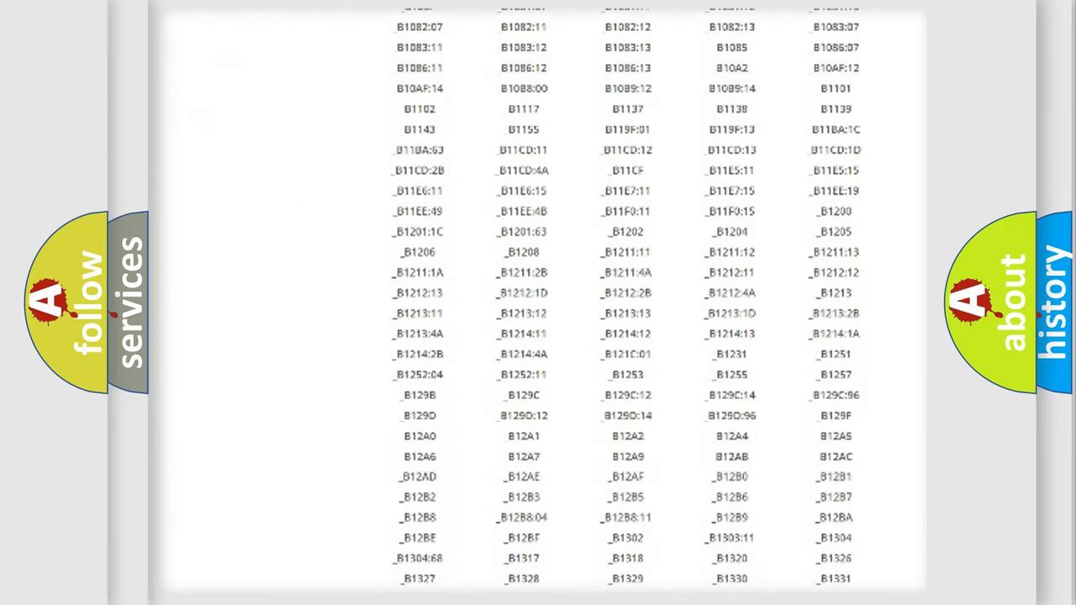
pyautogui.scroll(-3)
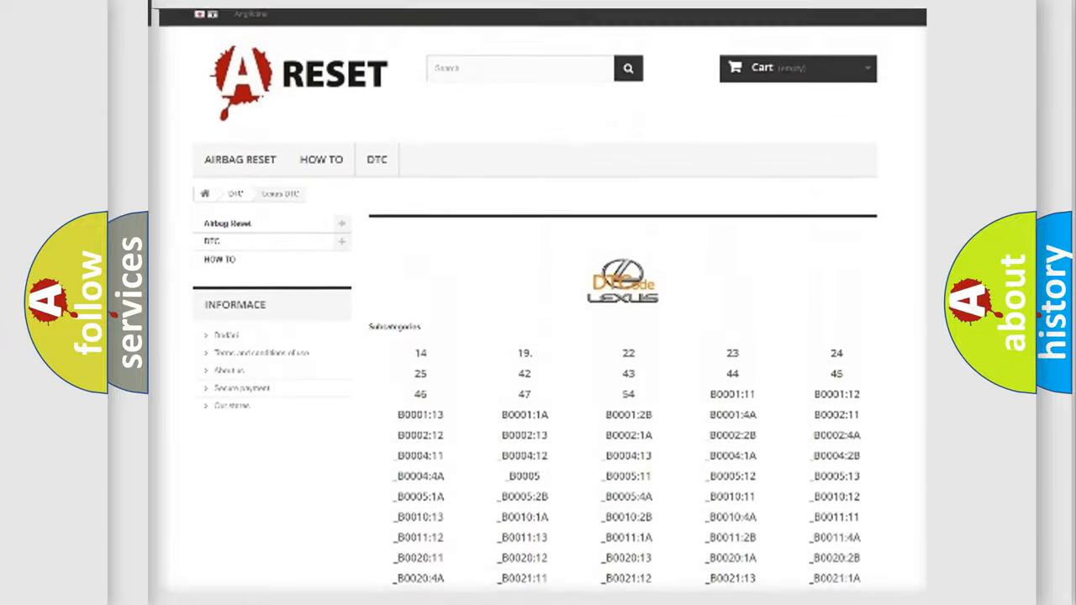
pyautogui.scroll(3)
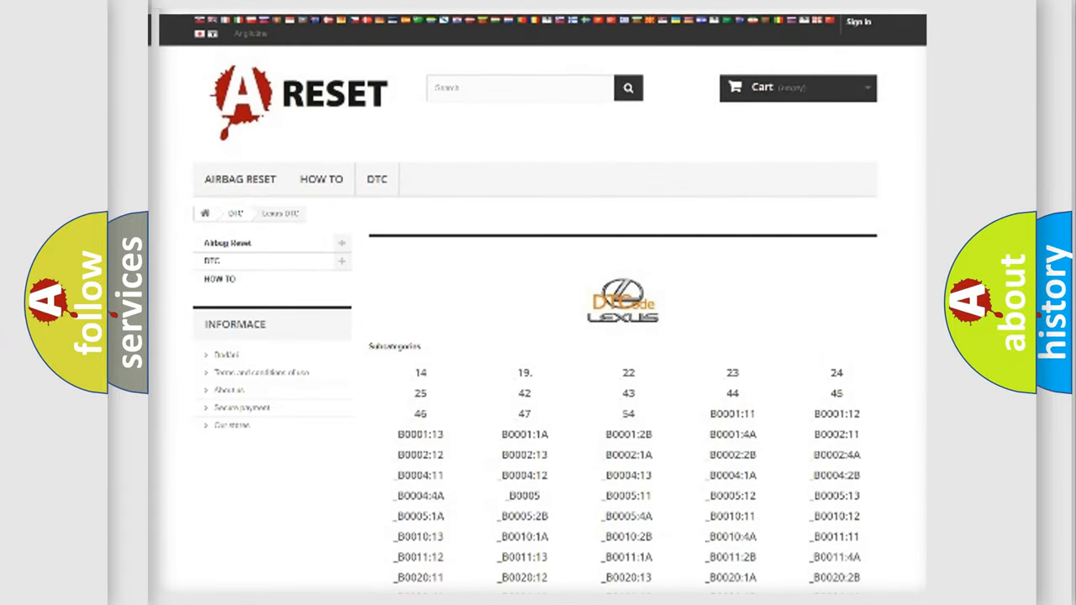